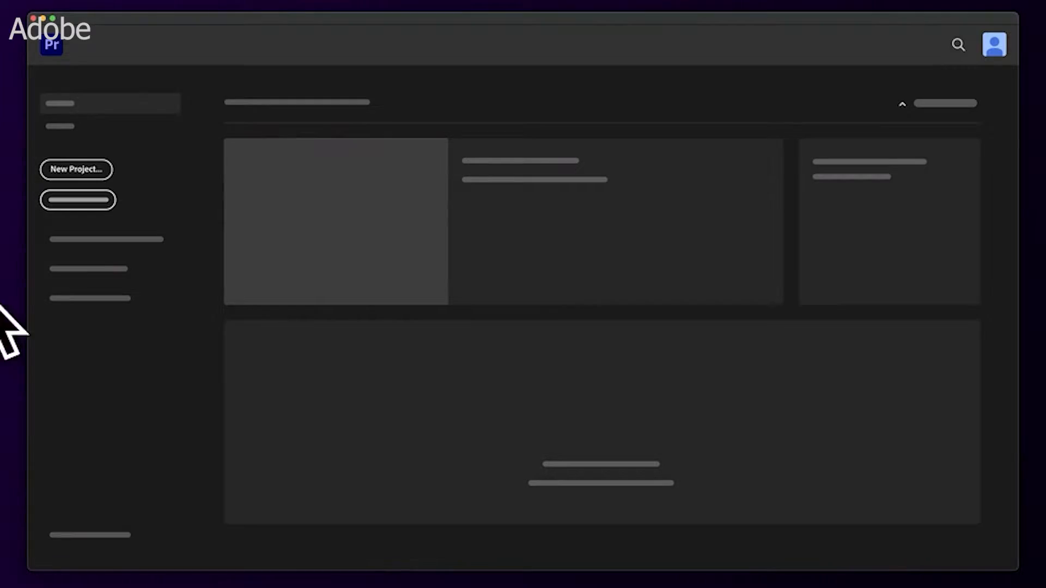
# Start a new Premiere Pro project and tick one café clip in the footage folder for import.
pyautogui.click(76, 170)
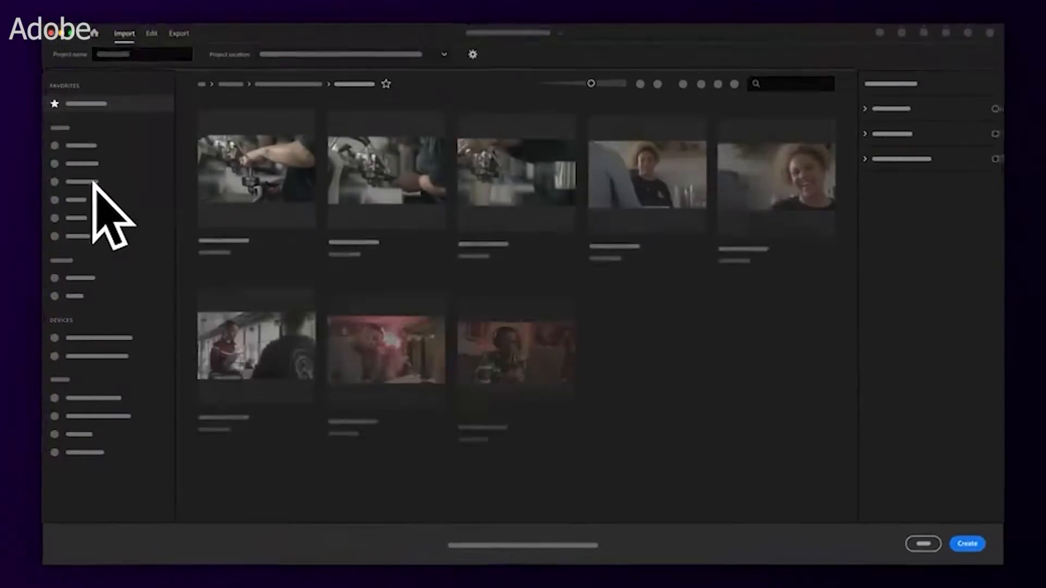
pyautogui.click(385, 327)
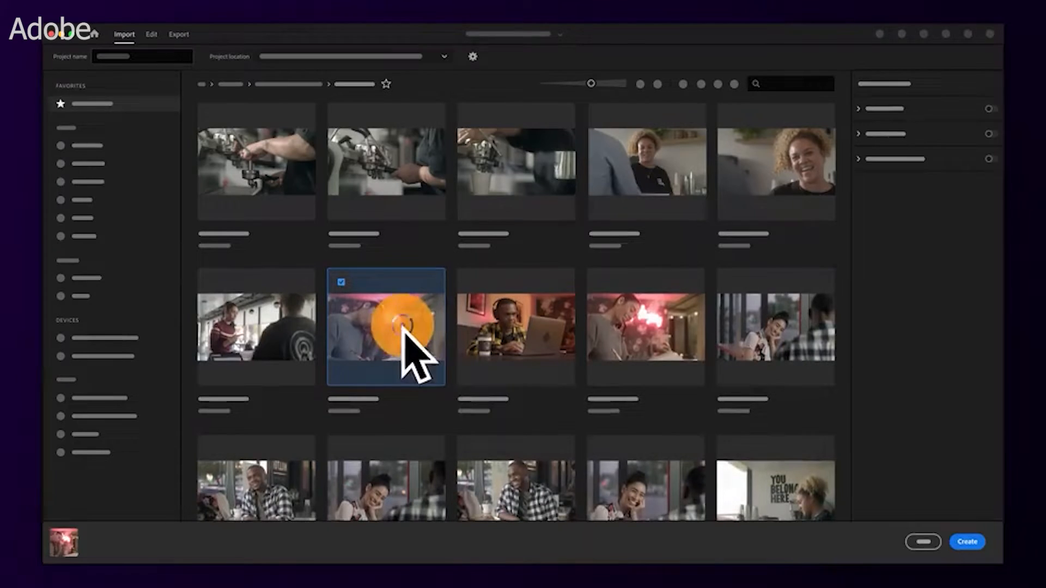
pyautogui.click(515, 326)
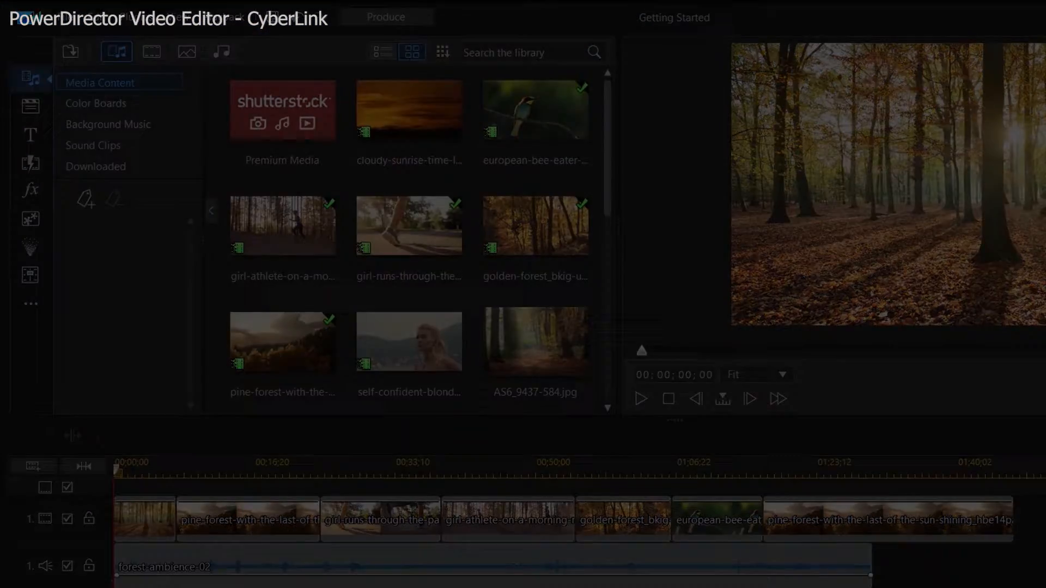
# Browse the Text Only title templates, then preview the cloudy sunrise clip in the media library.
pyautogui.click(30, 163)
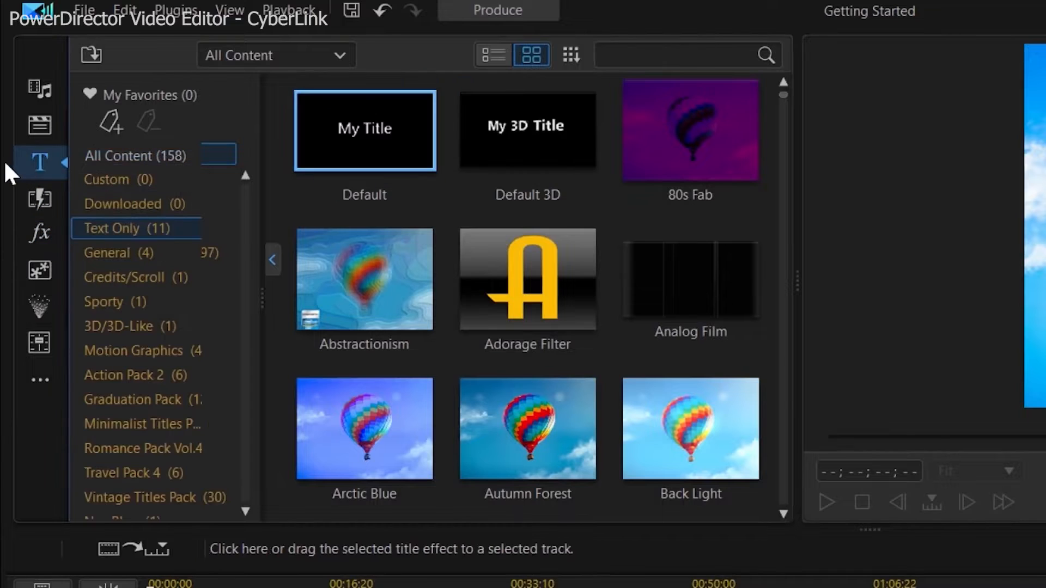
pyautogui.click(40, 200)
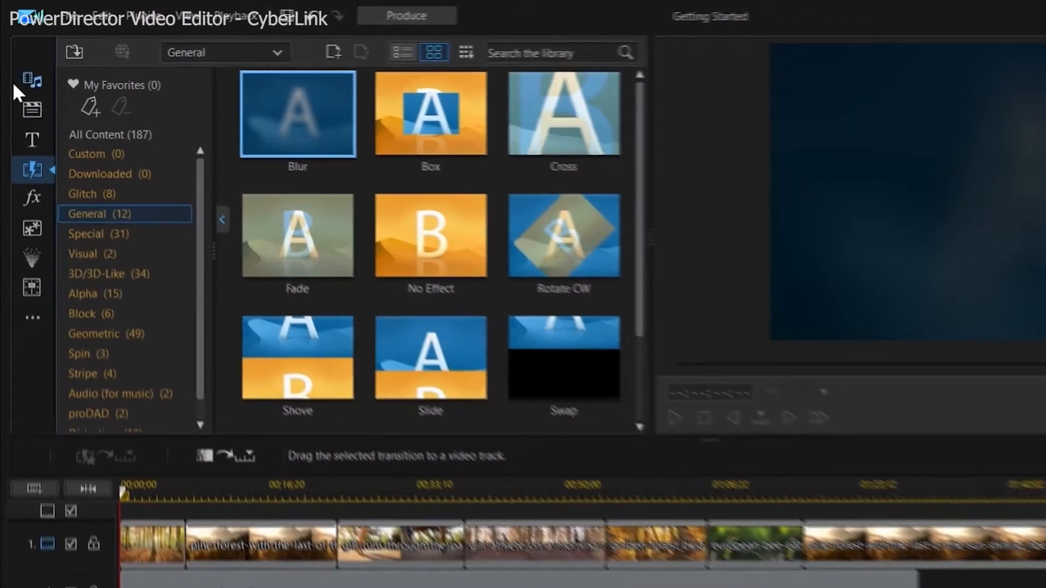
pyautogui.click(30, 79)
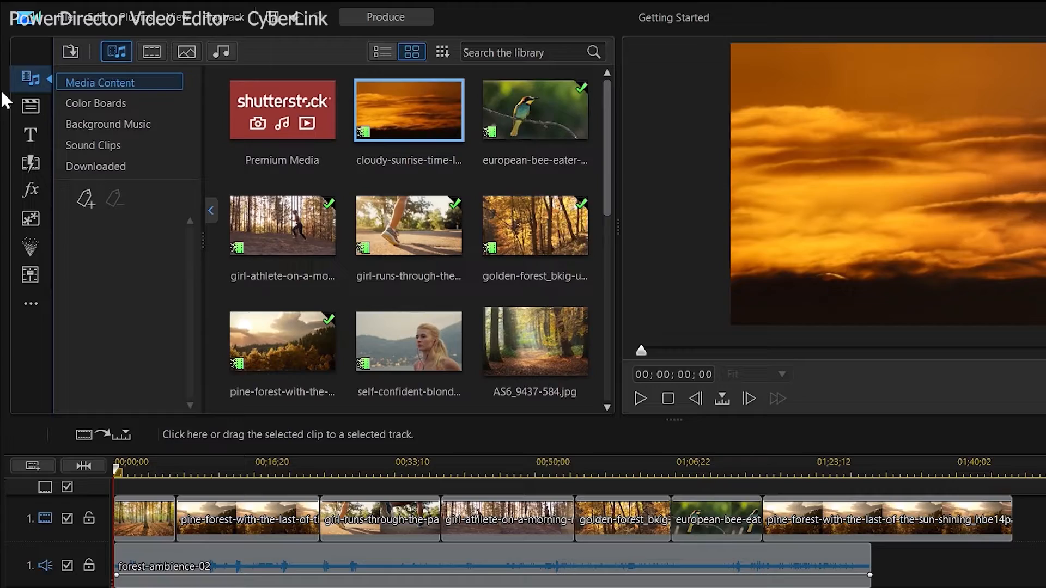
pyautogui.click(640, 399)
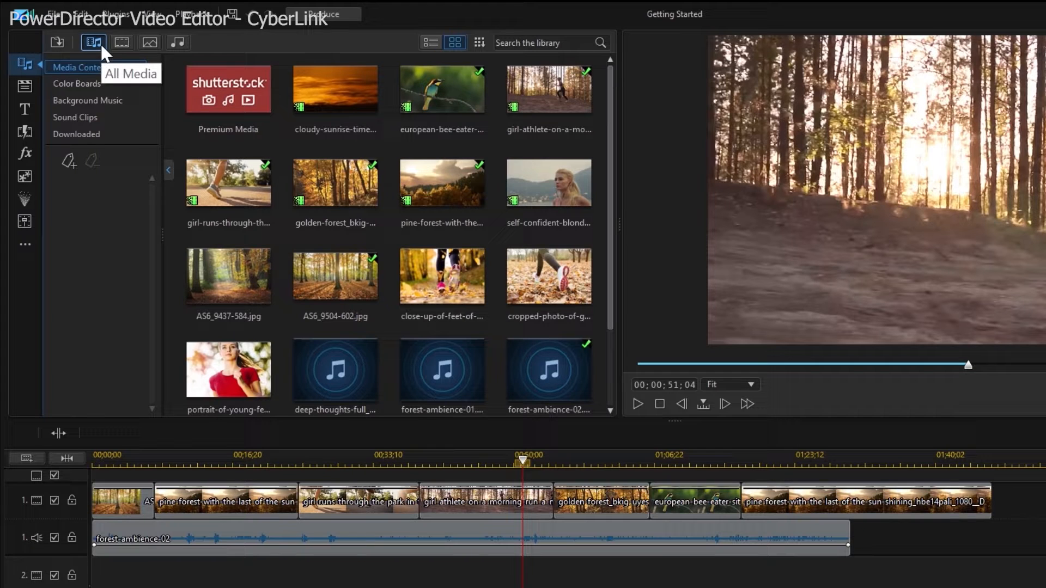
# Show all media types and Media Content, then list all transitions and the Custom category.
pyautogui.click(334, 88)
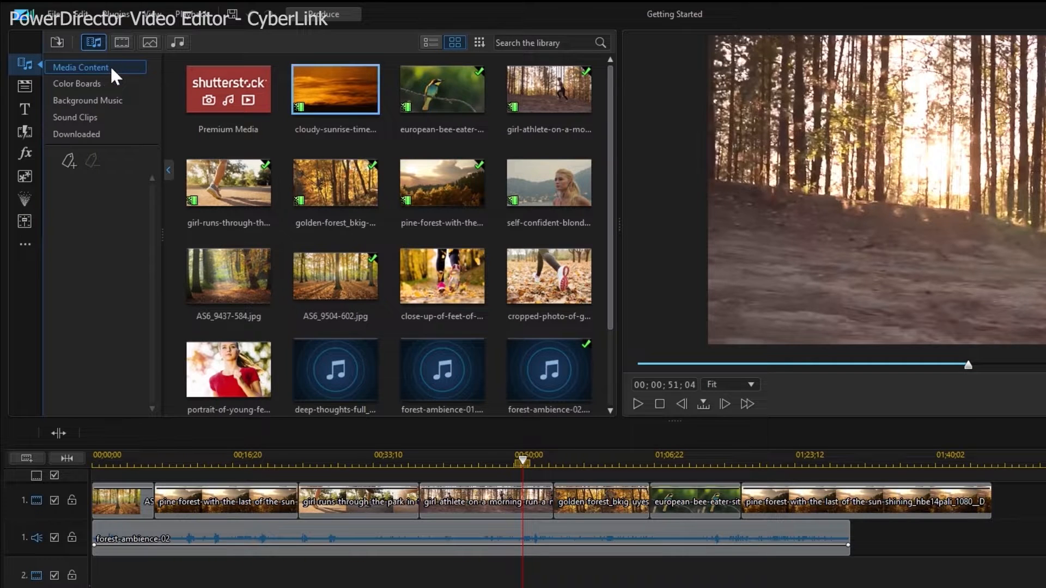
pyautogui.click(25, 153)
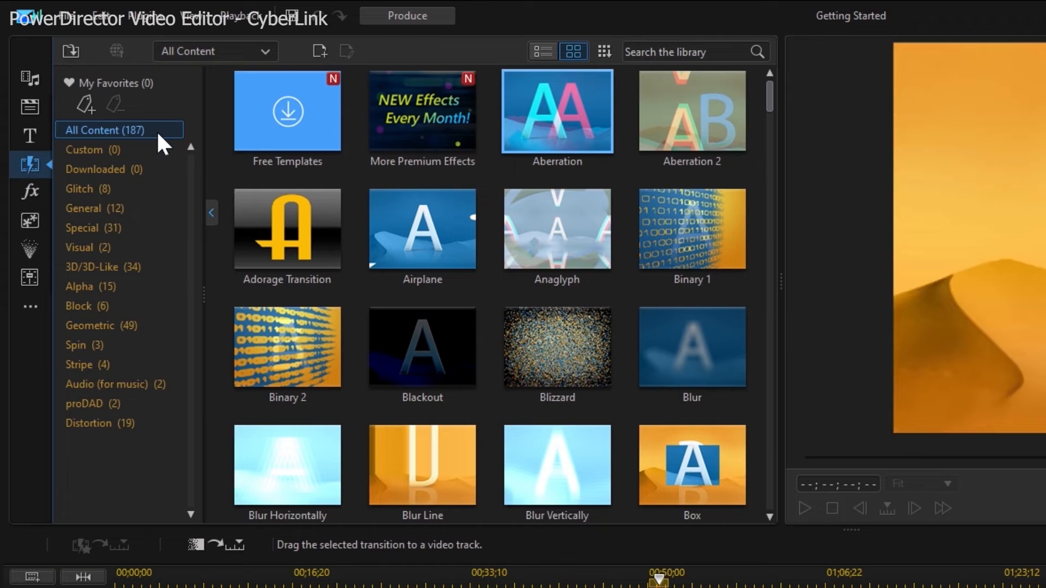
pyautogui.click(93, 151)
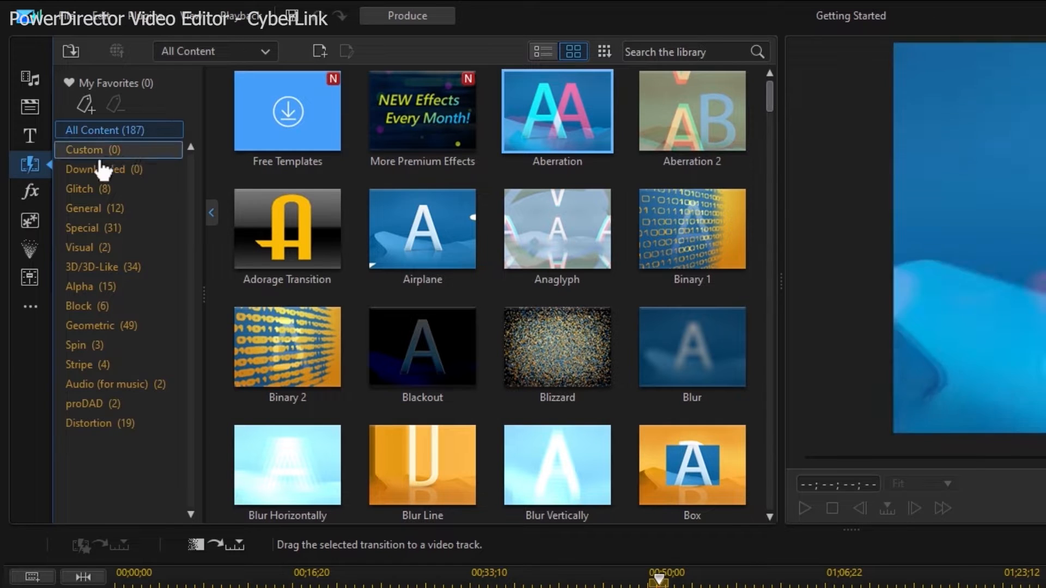
pyautogui.click(30, 192)
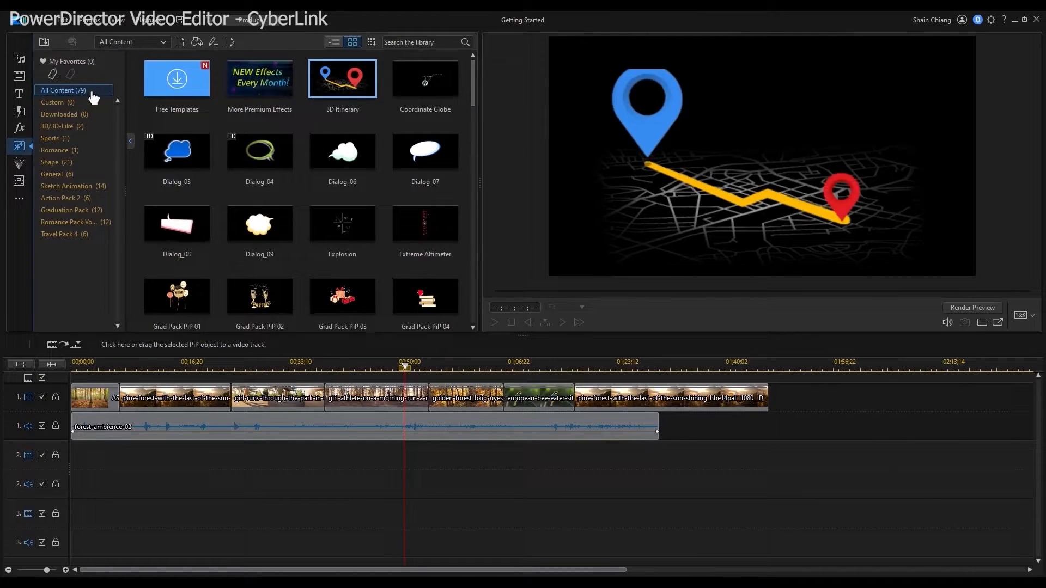
# List all picture-in-picture objects, then switch to the Audio Mixing Room with its track meters.
pyautogui.click(18, 164)
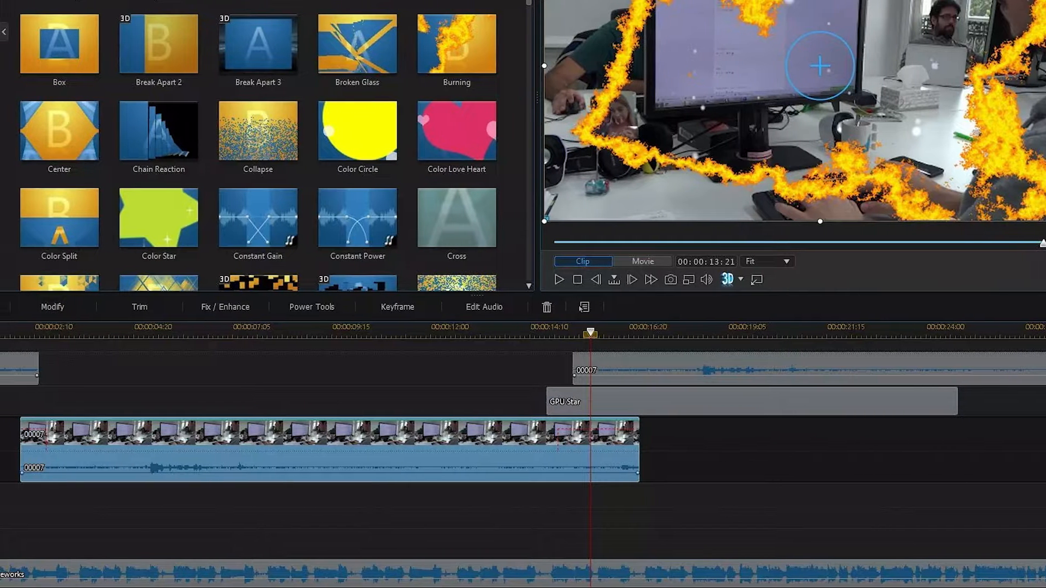
pyautogui.click(19, 182)
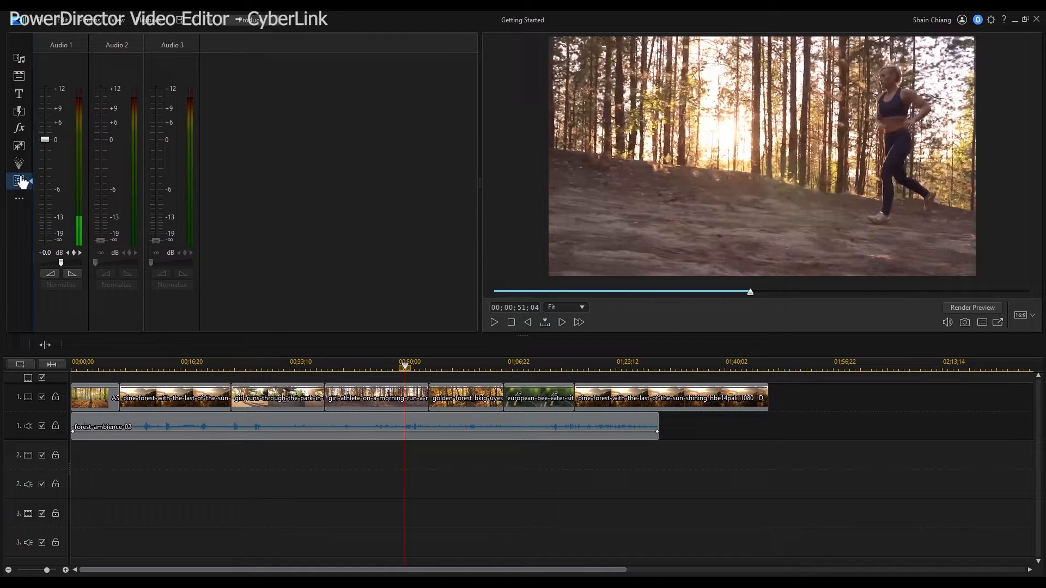
pyautogui.moveTo(19, 180)
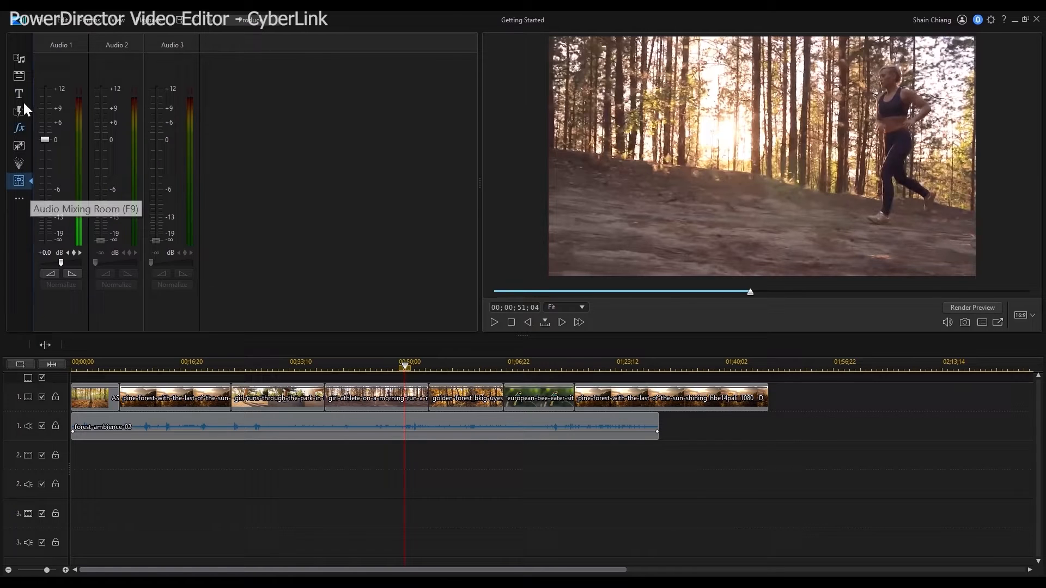
pyautogui.click(18, 59)
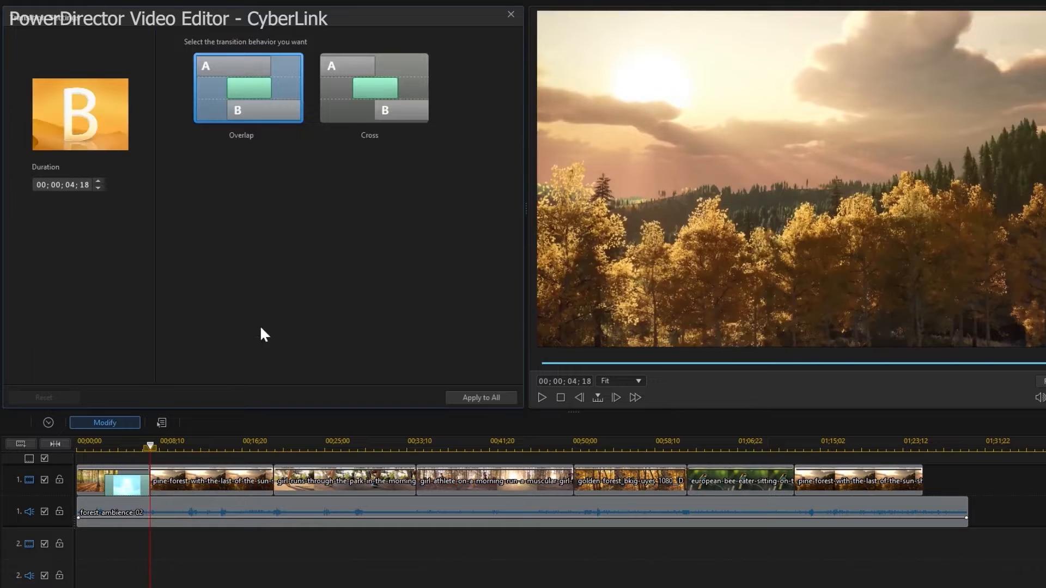
# Set the timeline's opening transition to Overlap behaviour with a 00;00;04;18 duration.
pyautogui.click(372, 87)
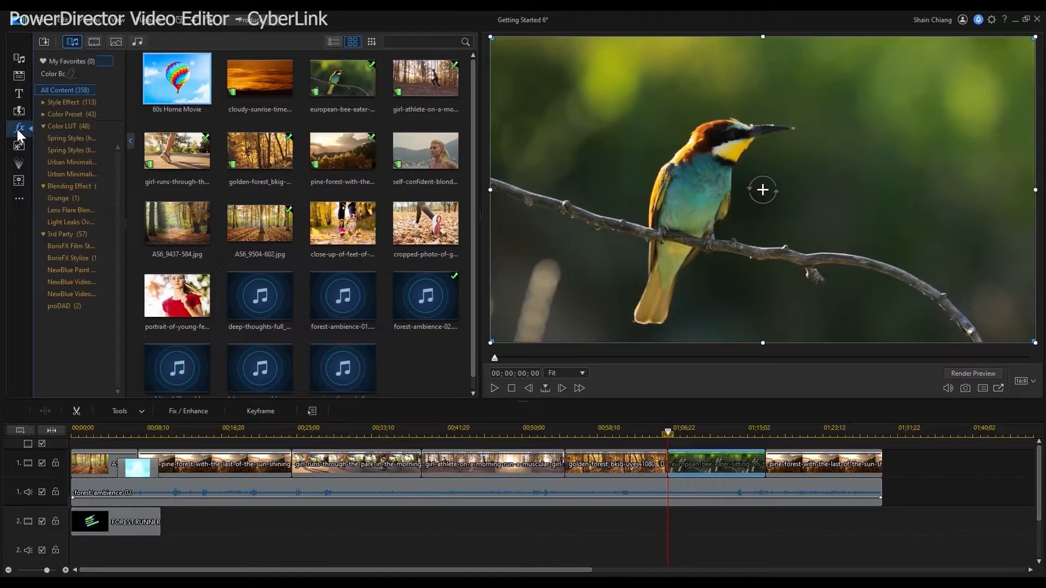
# Expand Color LUT effects and scroll the Lens Flare Blending Pack through to Lens Flare 48.
pyautogui.click(62, 118)
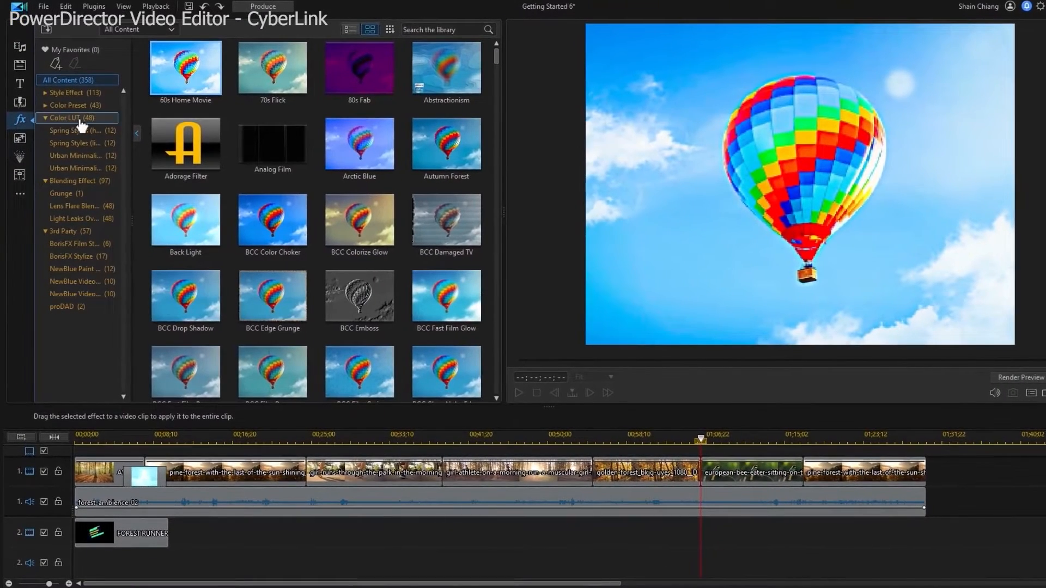
pyautogui.click(75, 206)
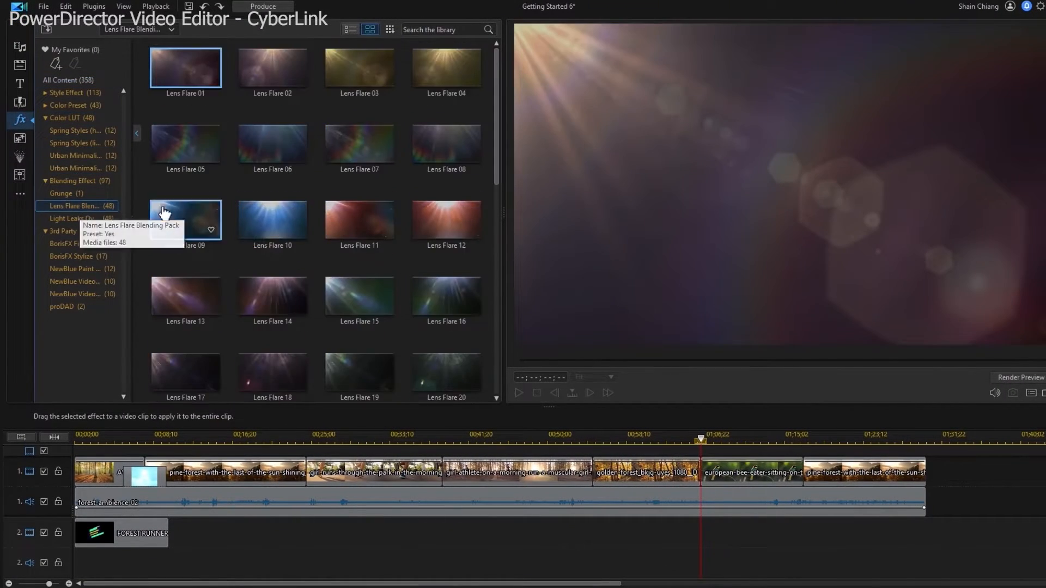
pyautogui.scroll(-3)
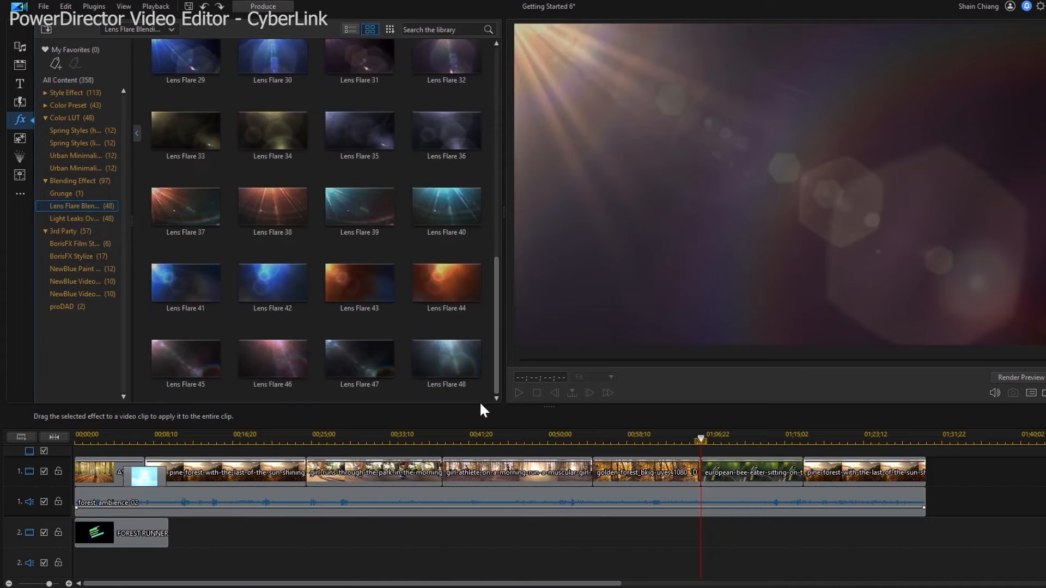
pyautogui.click(185, 359)
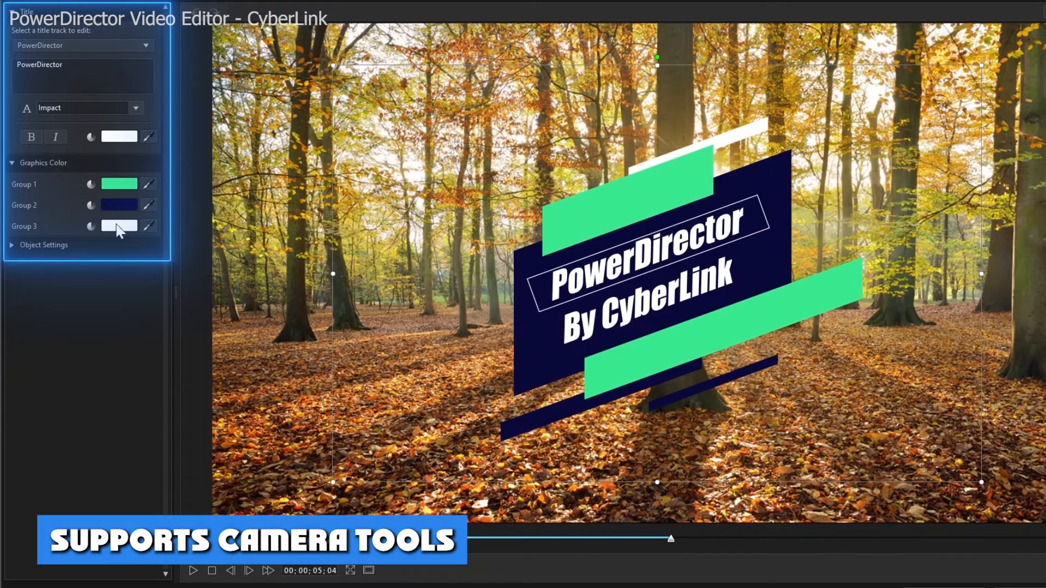
# Enter 'FOR' in the Title Designer, close it and browse the Motion Graphics title templates.
pyautogui.write('FOR')
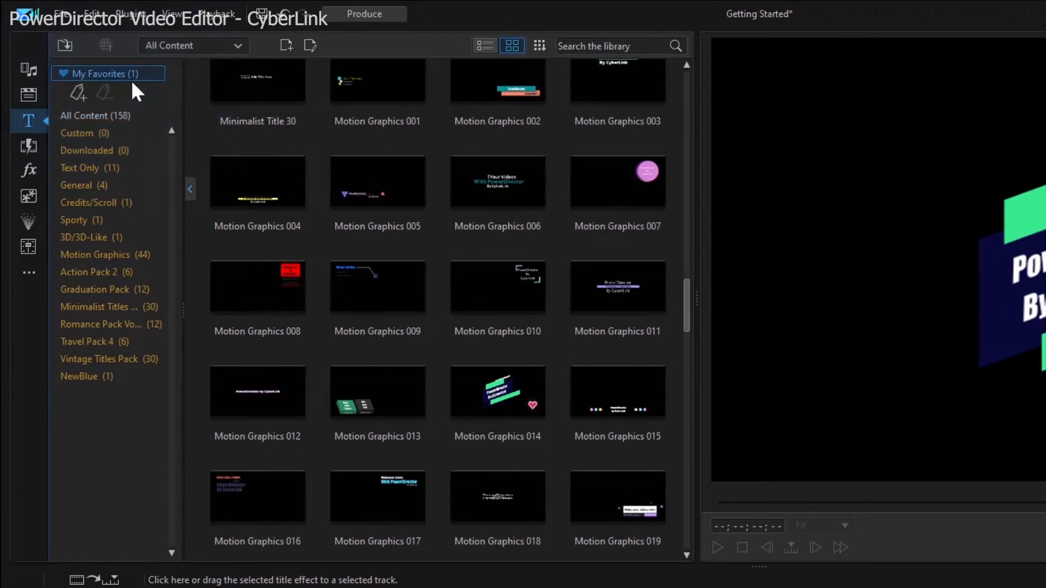
pyautogui.click(191, 46)
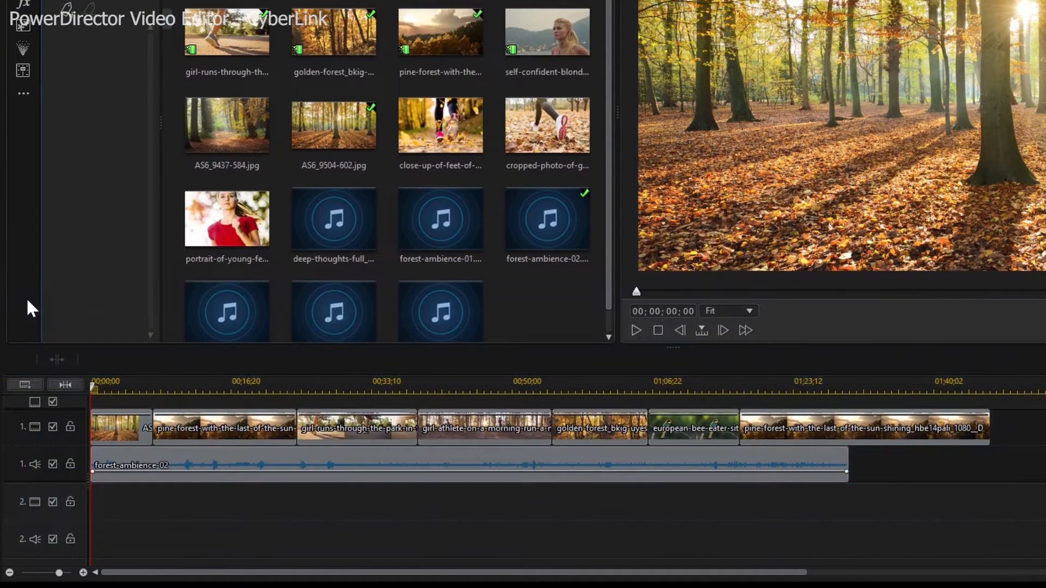
# Bring up the timeline track context menu and choose a track management option.
pyautogui.rightClick(26, 414)
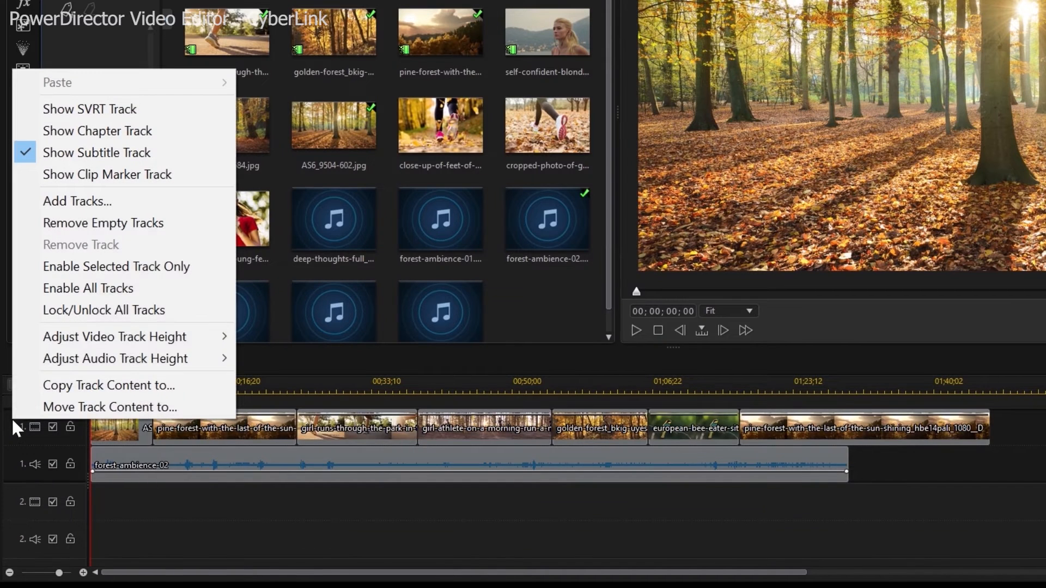
pyautogui.click(76, 201)
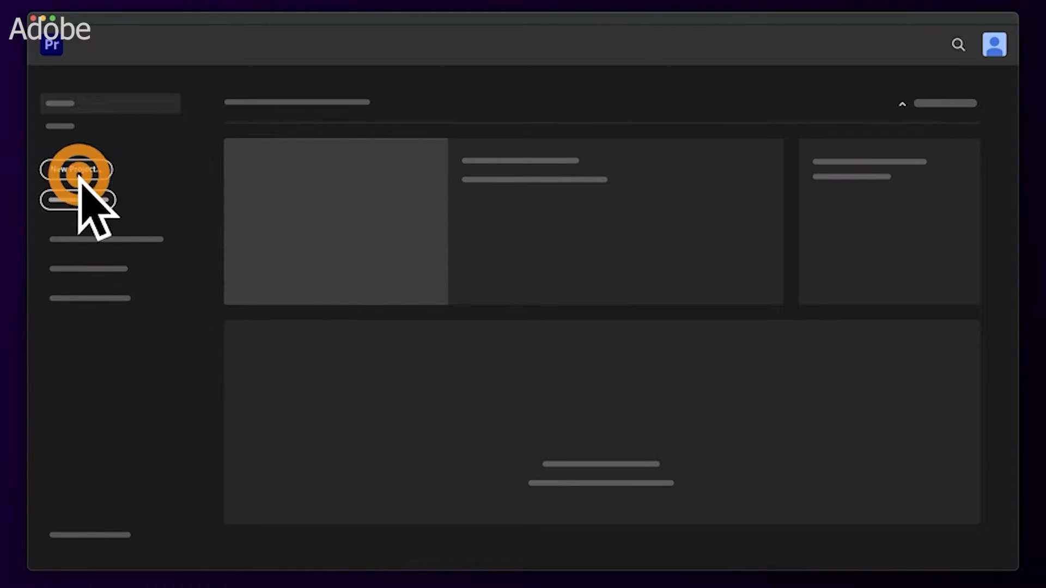
# Start a new project, tick the pink-lit, café, dancers and coastline clips, and enable an import option.
pyautogui.click(76, 170)
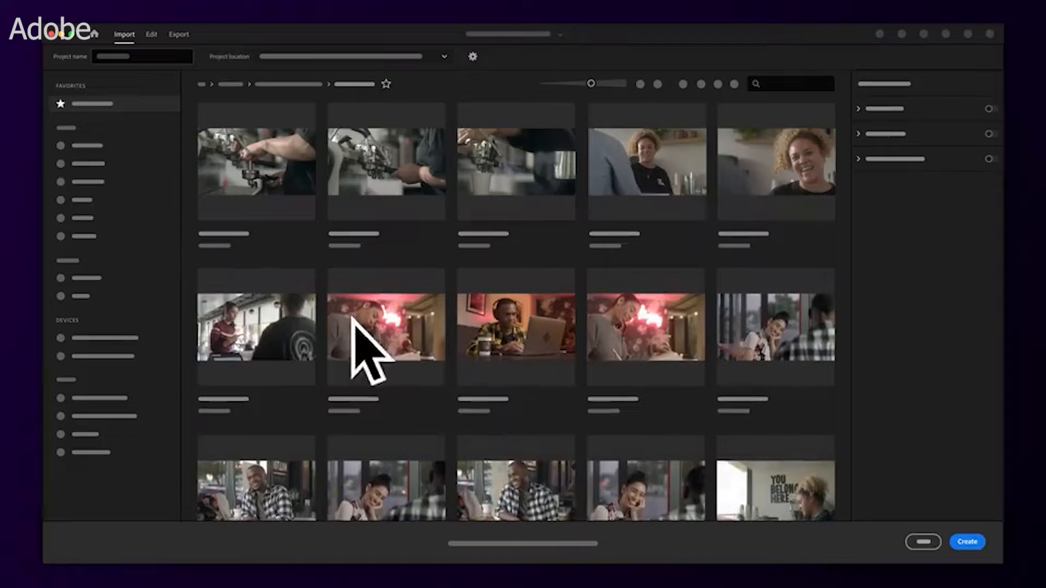
pyautogui.click(386, 327)
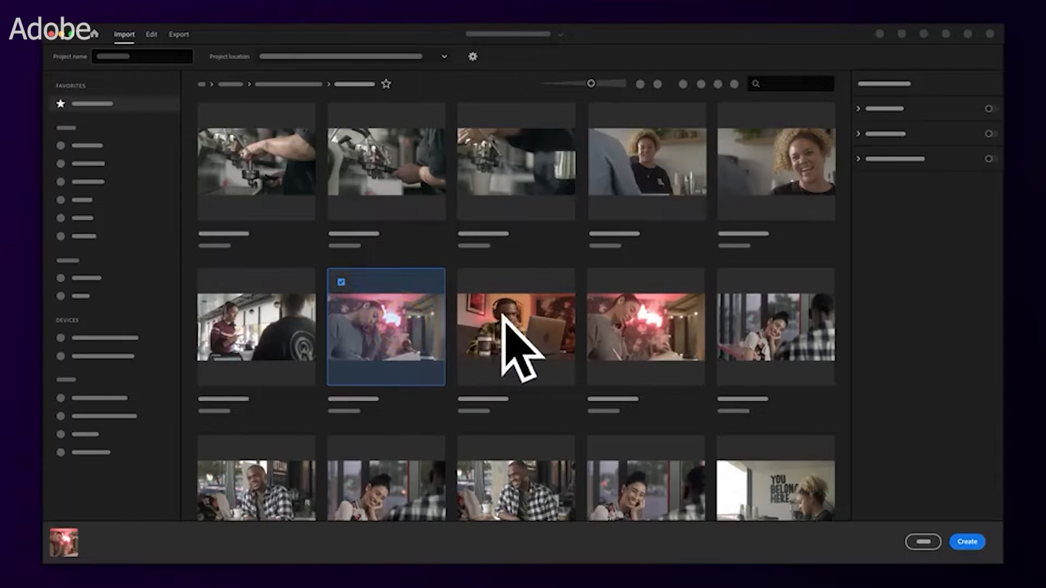
pyautogui.click(515, 327)
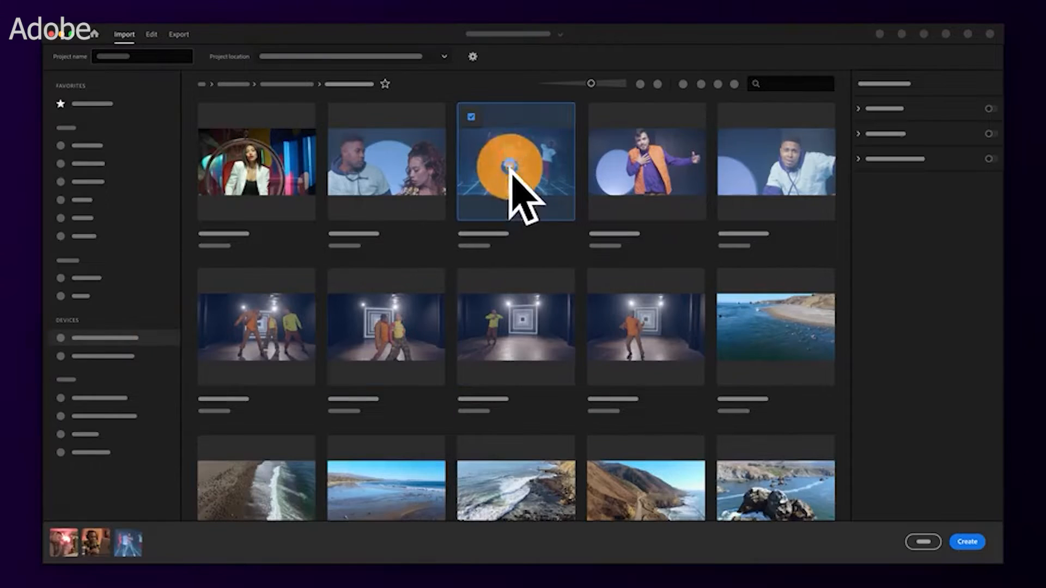
pyautogui.click(774, 327)
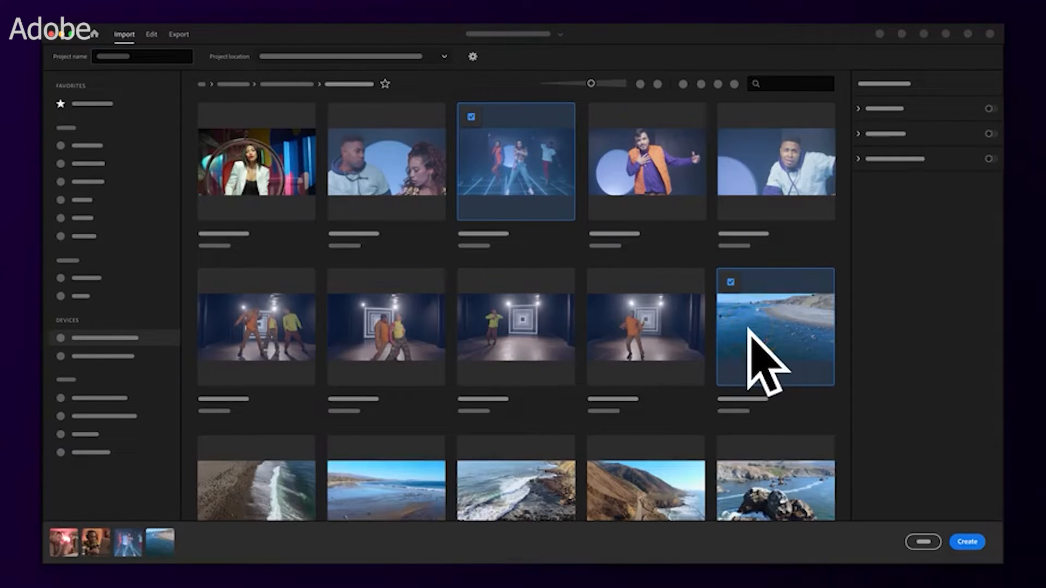
pyautogui.click(990, 159)
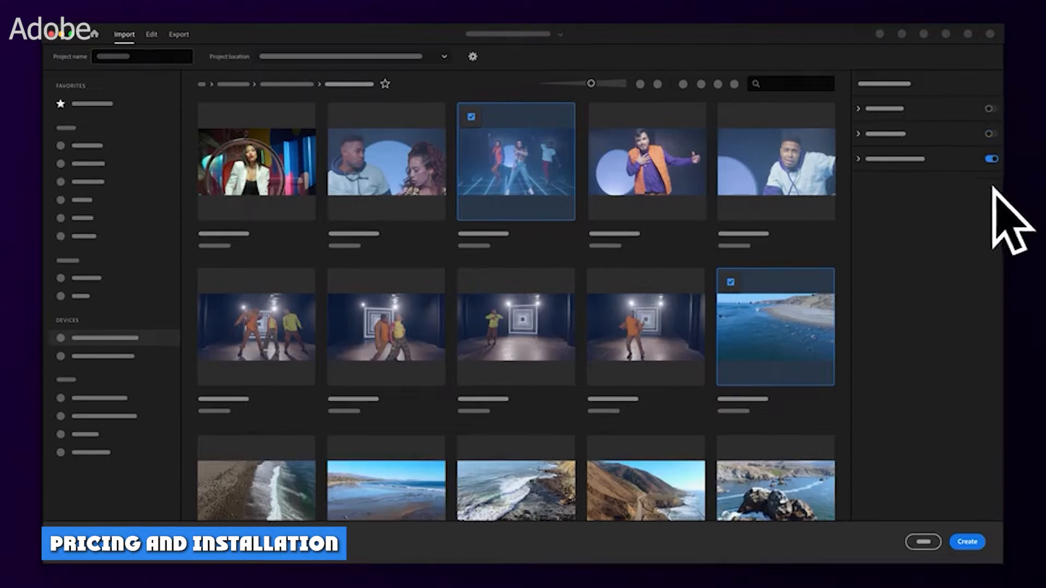
pyautogui.click(151, 34)
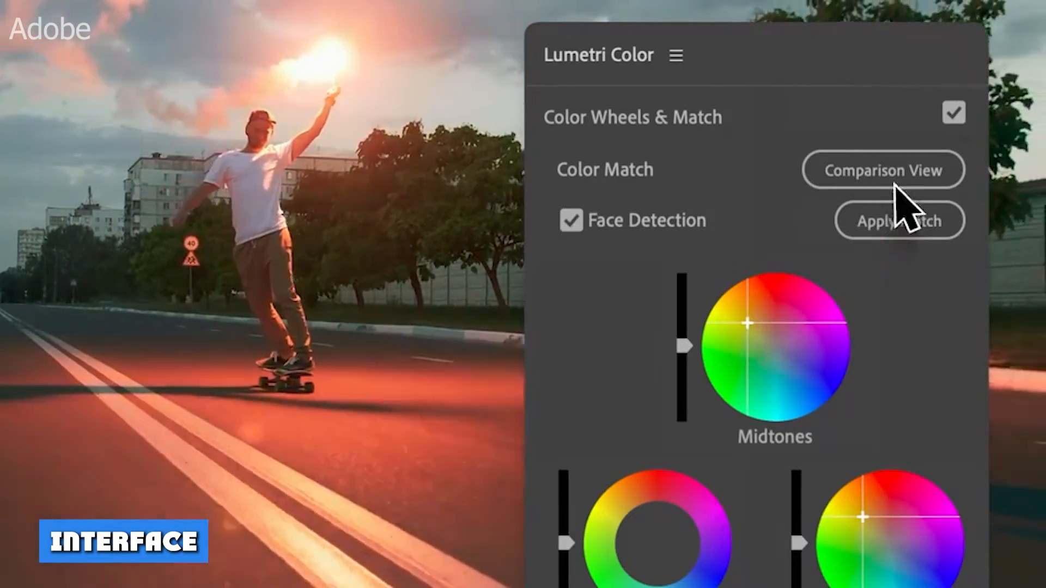
# Compare the skateboarding shot with the pink-sky reference side by side and apply the colour match.
pyautogui.click(881, 170)
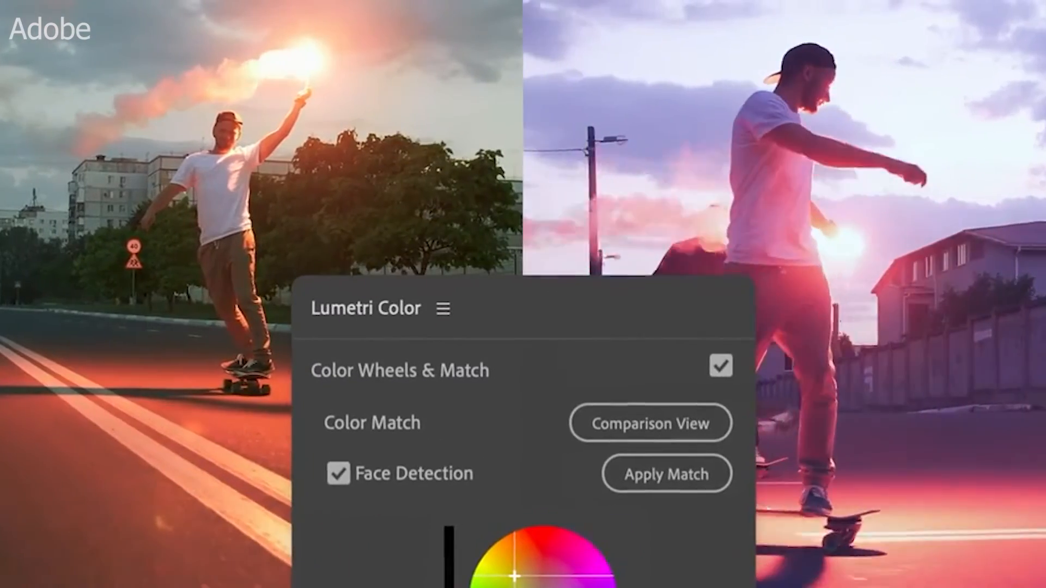
pyautogui.click(665, 474)
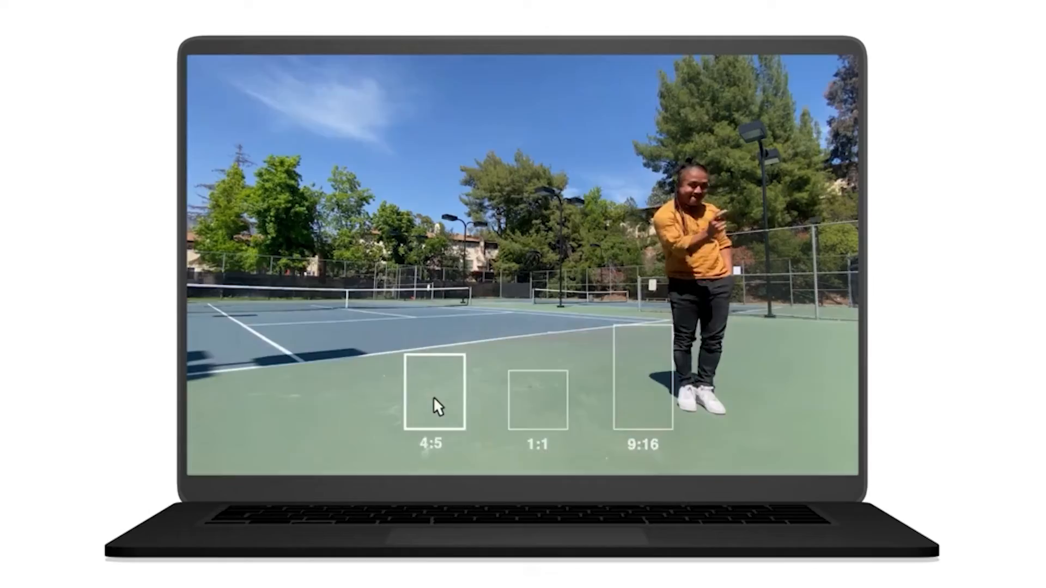
# Auto-reframe the tennis court clip to a 9:16 vertical crop that follows the dancer.
pyautogui.click(639, 394)
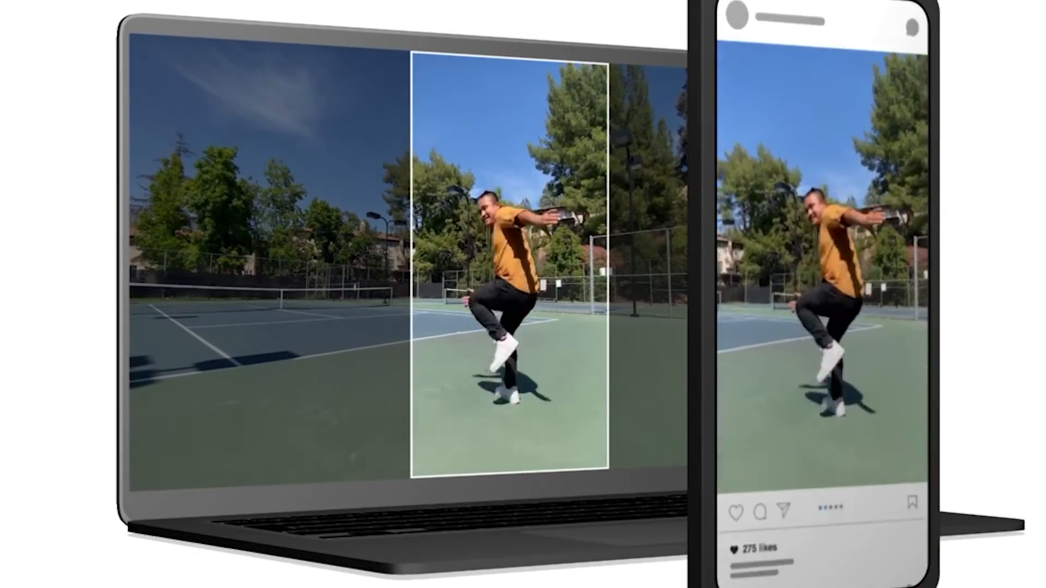